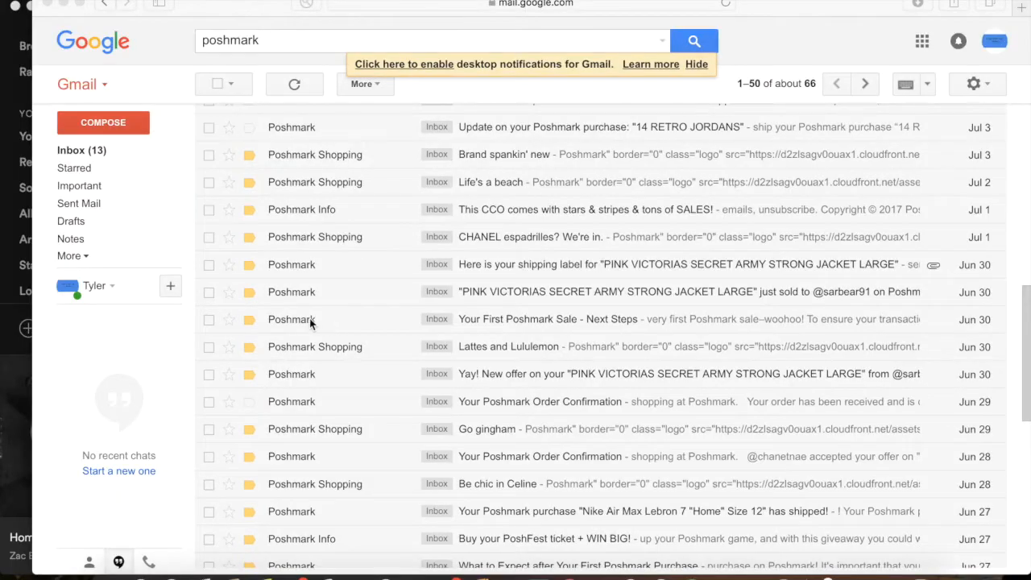
pyautogui.moveTo(320, 275)
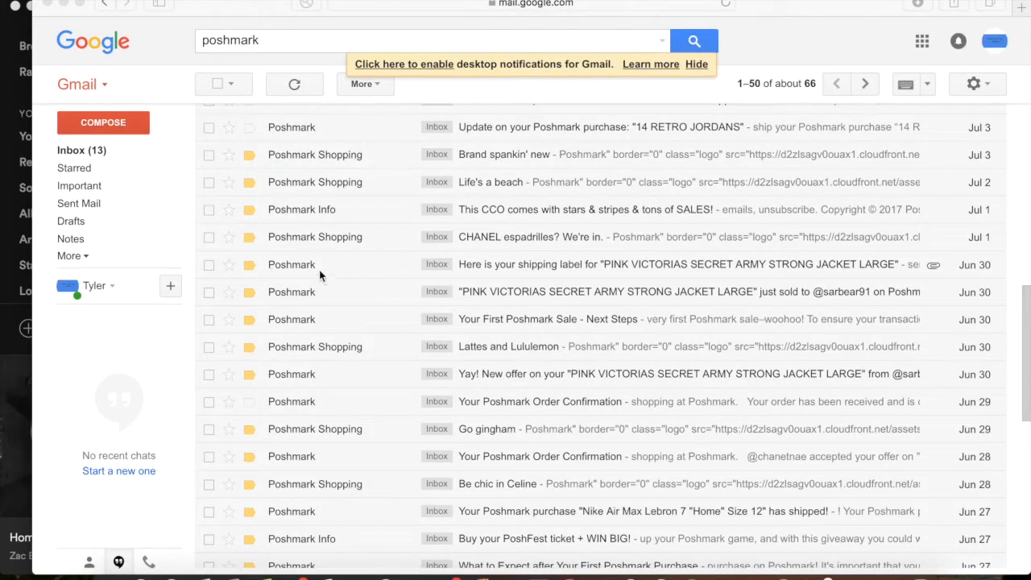
# - Open Poshmark's 'Here is your shipping label' email for the pink Victoria's Secret jacket
pyautogui.click(680, 264)
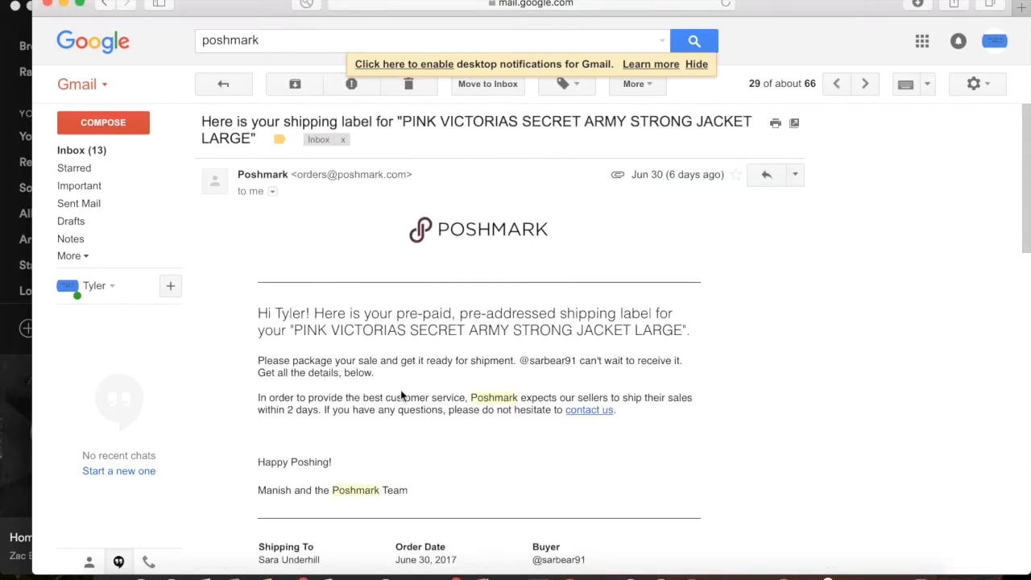
# - Open the pre-paid mailing label.pdf attachment at the bottom of the email
pyautogui.scroll(-3)
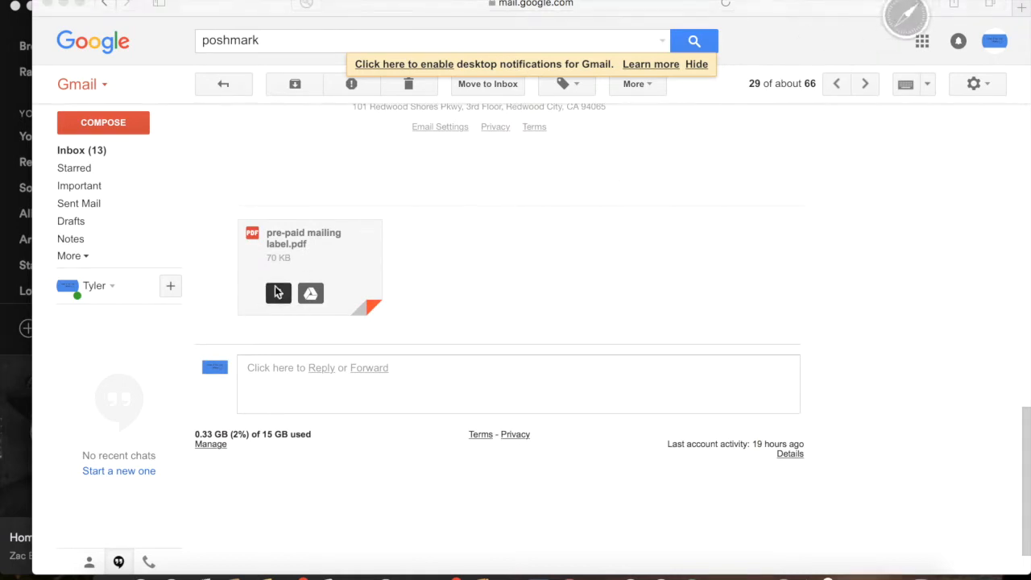
pyautogui.click(278, 292)
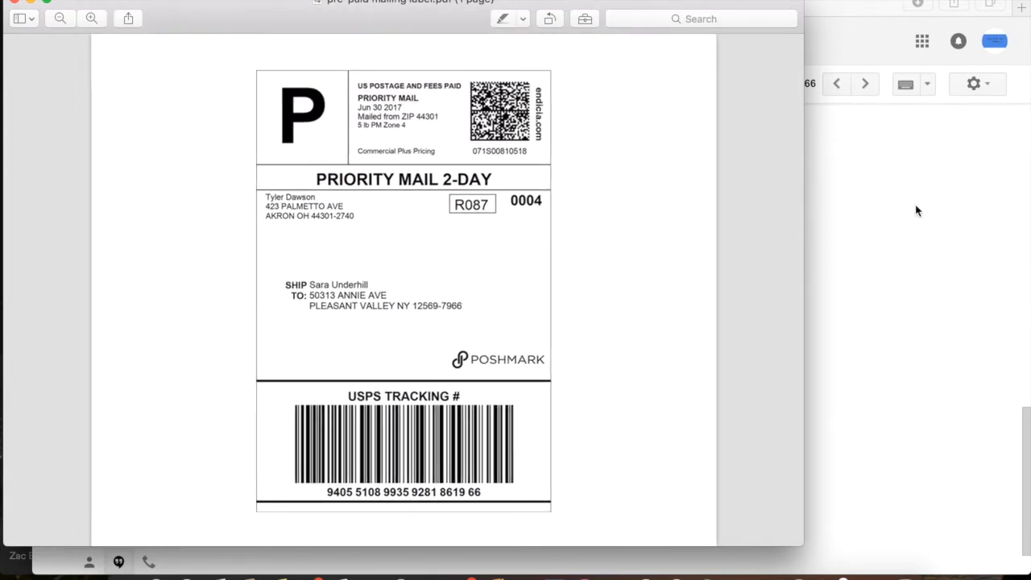
pyautogui.moveTo(703, 539)
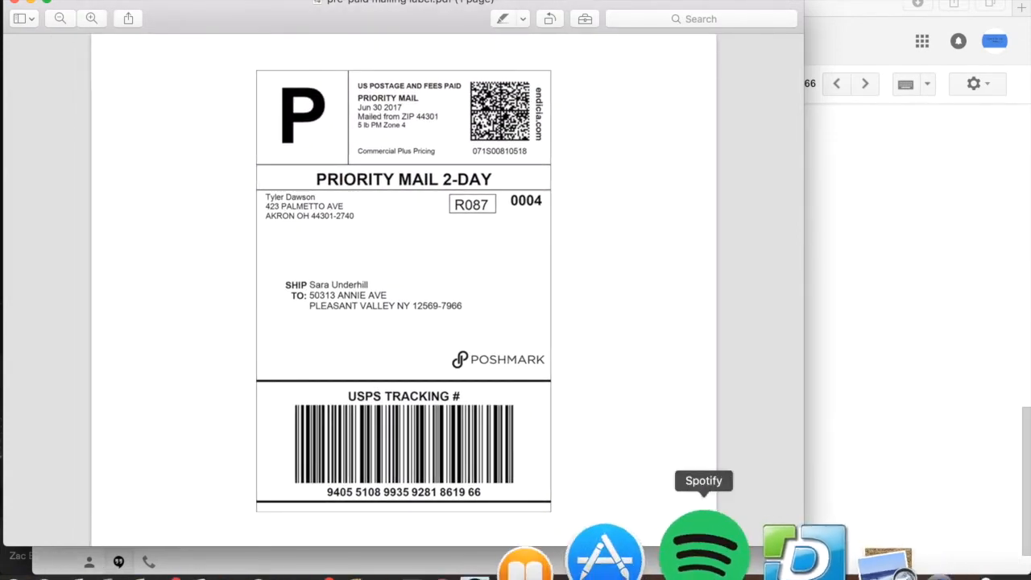
pyautogui.moveTo(751, 548)
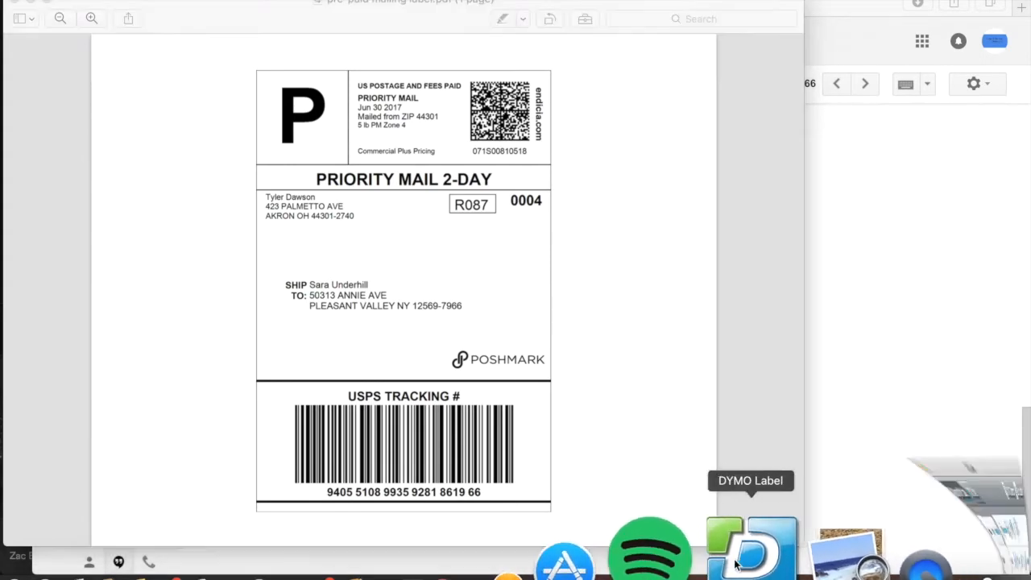
# - Launch DYMO Label and pick the Extra Large Shipping 4" x 6" layout, discarding the previous label
pyautogui.click(751, 548)
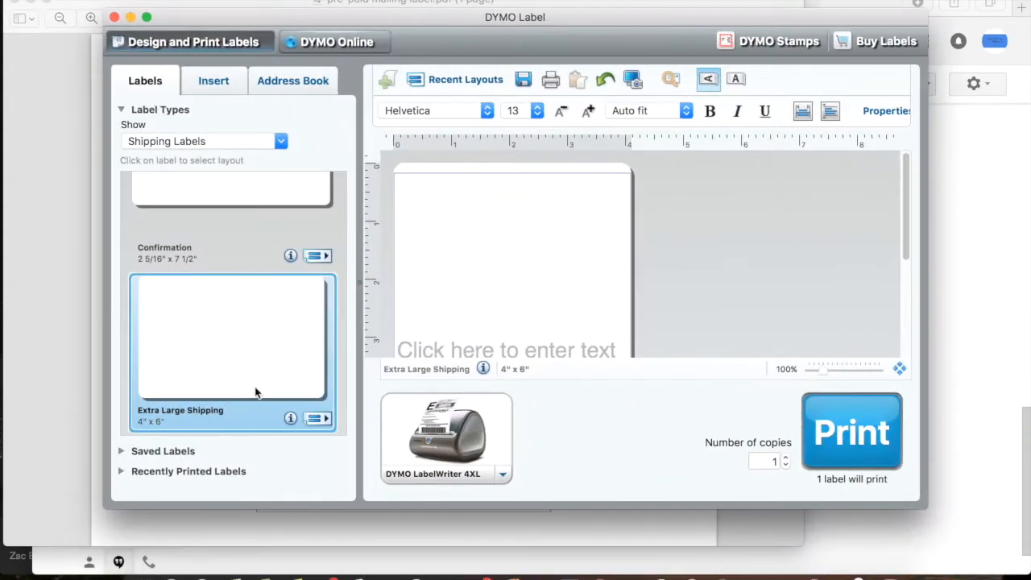
pyautogui.scroll(-3)
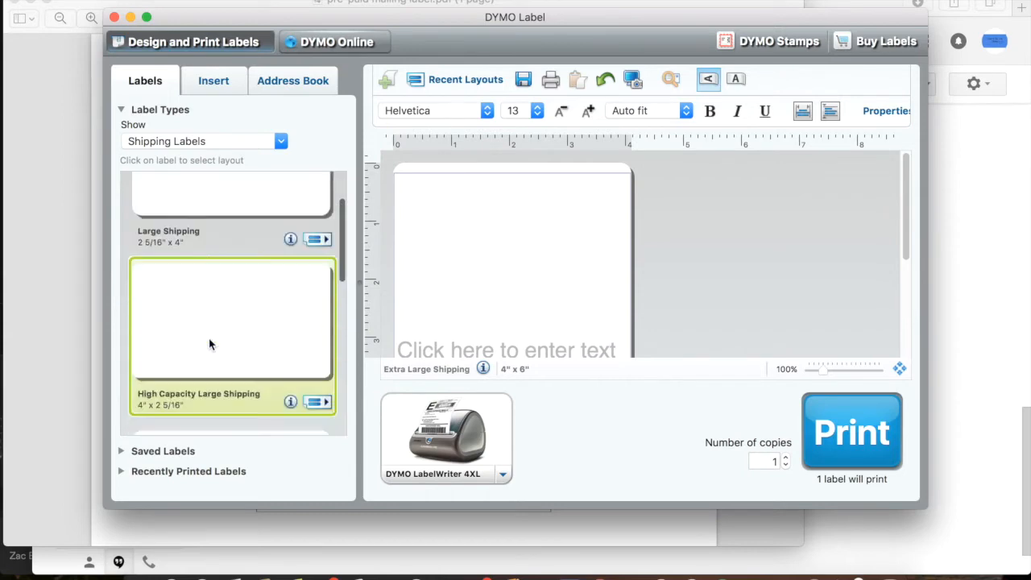
pyautogui.click(231, 322)
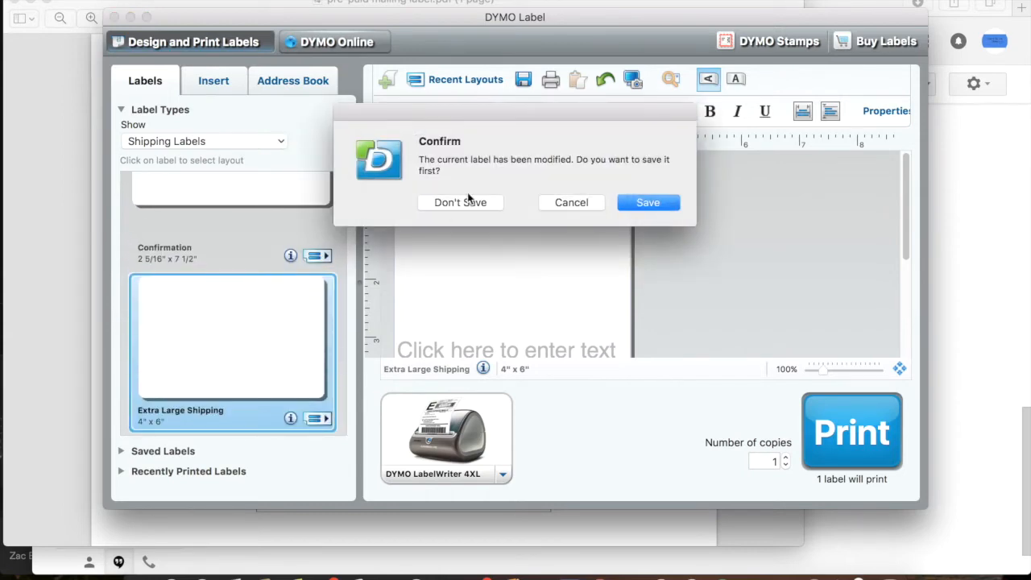
pyautogui.click(460, 202)
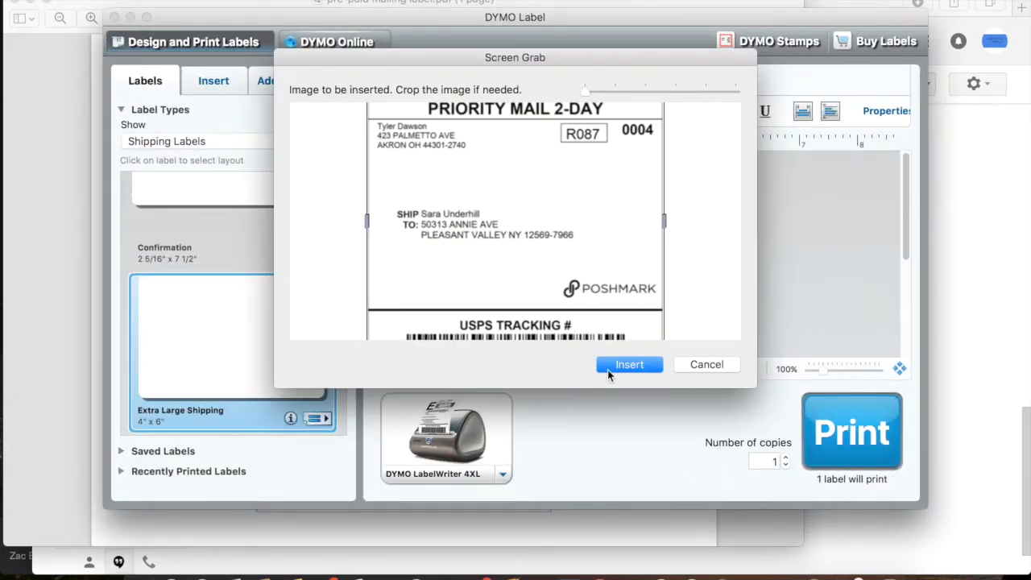
# - Insert the screen-grabbed shipping label image onto the 4" x 6" label
pyautogui.click(629, 364)
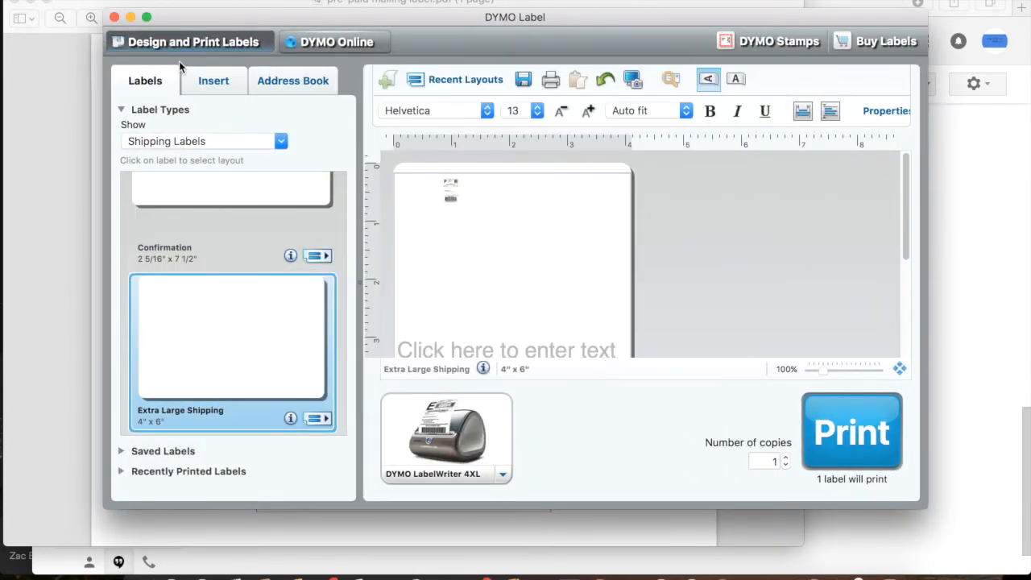
# - Select the small inserted label image and enlarge it to fill the 4" x 6" label
pyautogui.click(213, 80)
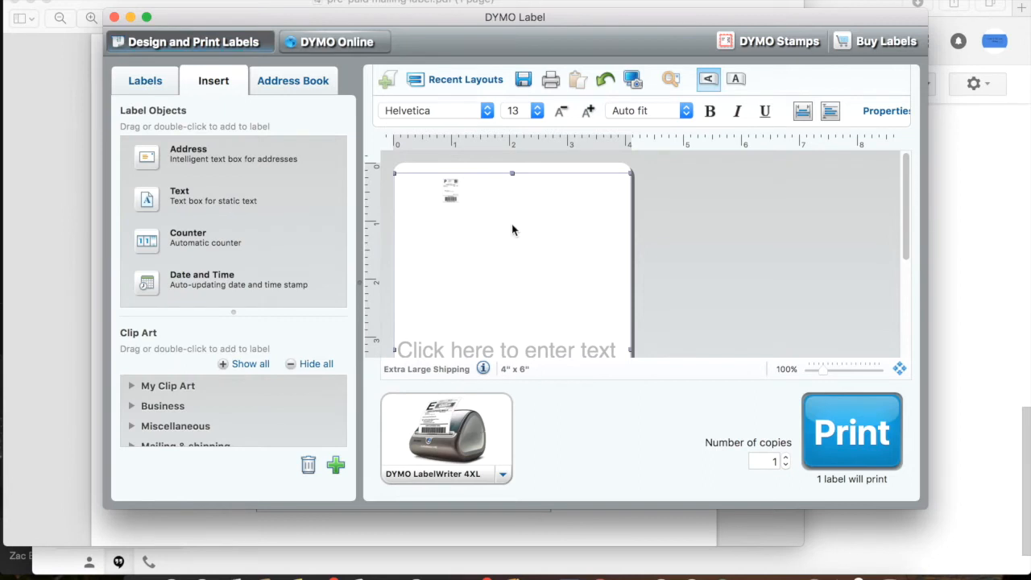
pyautogui.click(451, 191)
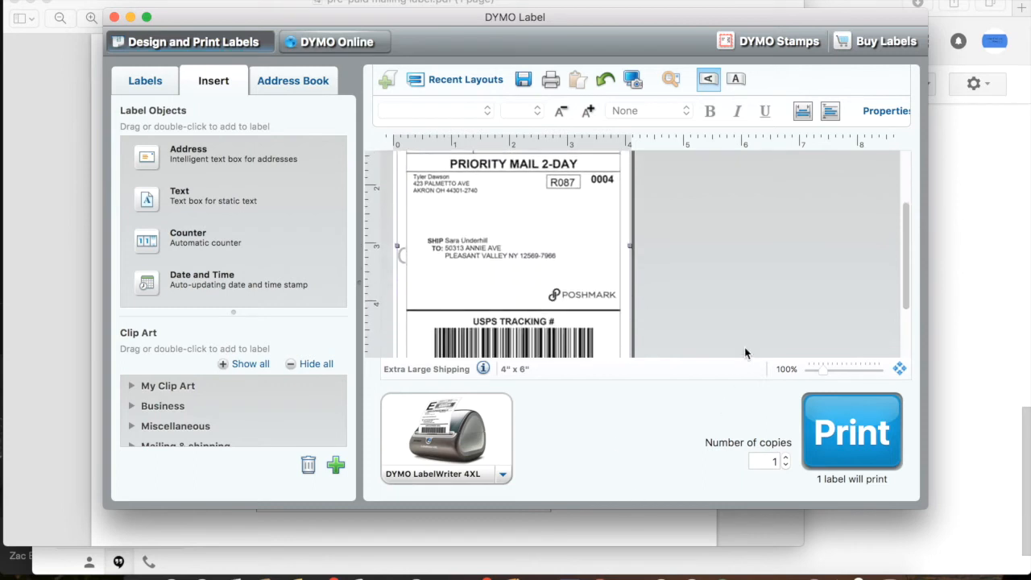
pyautogui.scroll(-3)
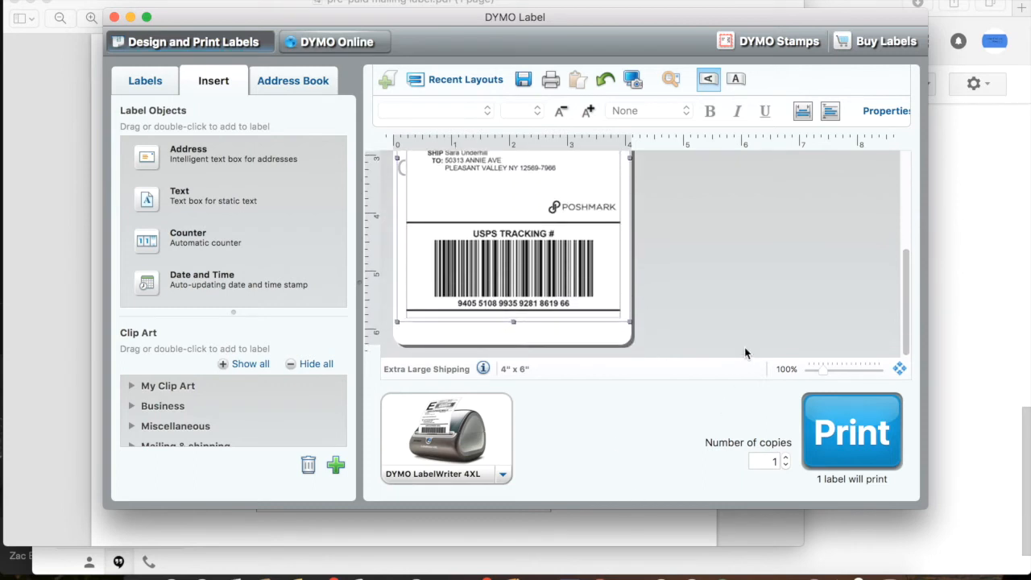